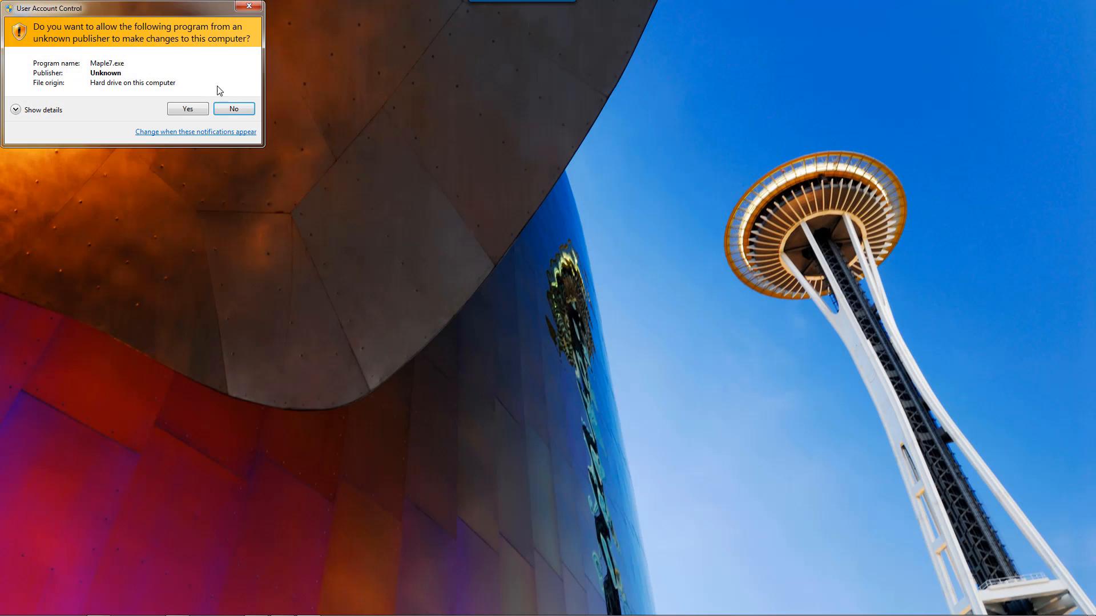
Approve the User Account Control prompt so MAPware-7000 launches to its start page
left_click(186, 108)
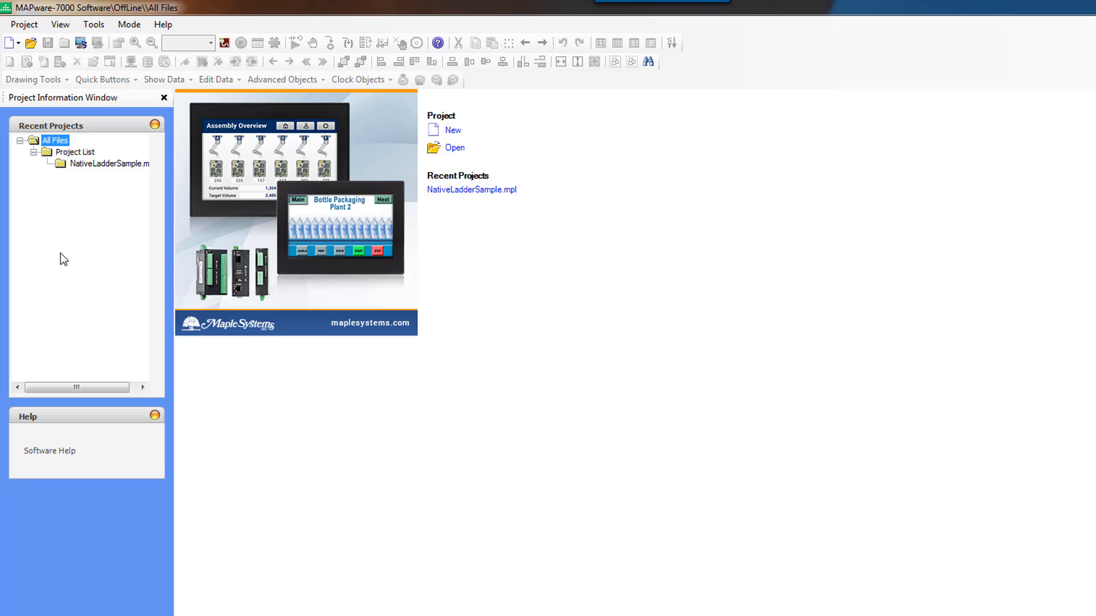
mouse_move(110, 163)
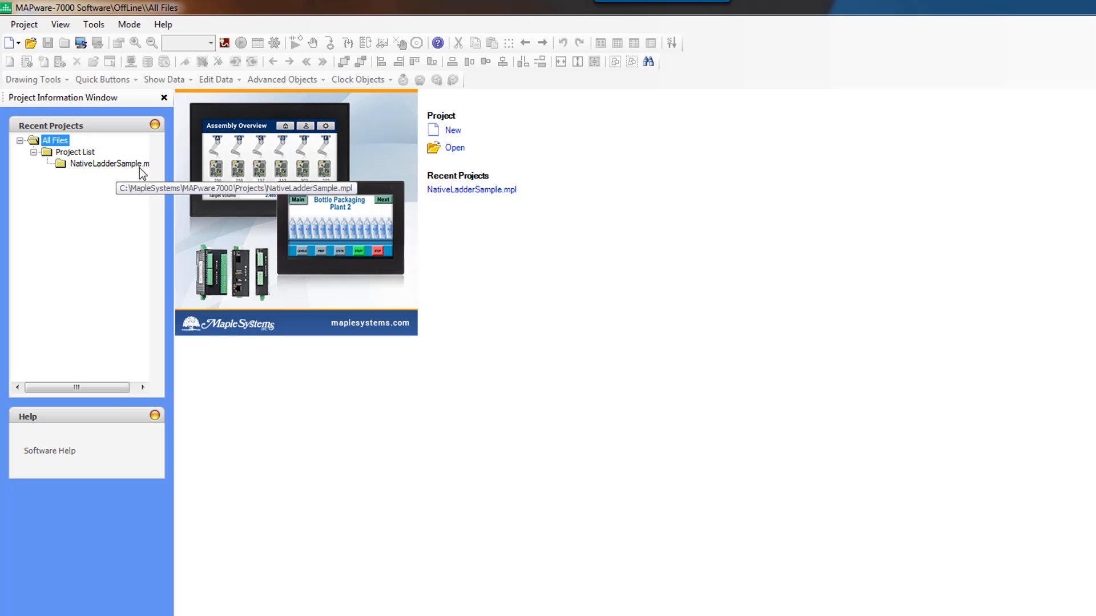
mouse_move(129, 176)
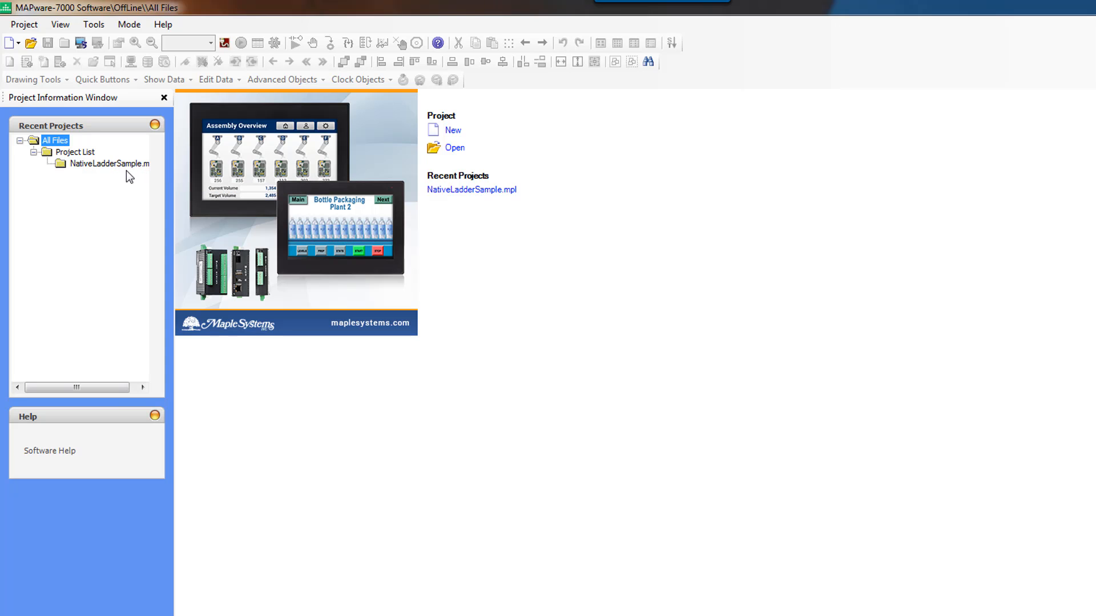
mouse_move(534, 171)
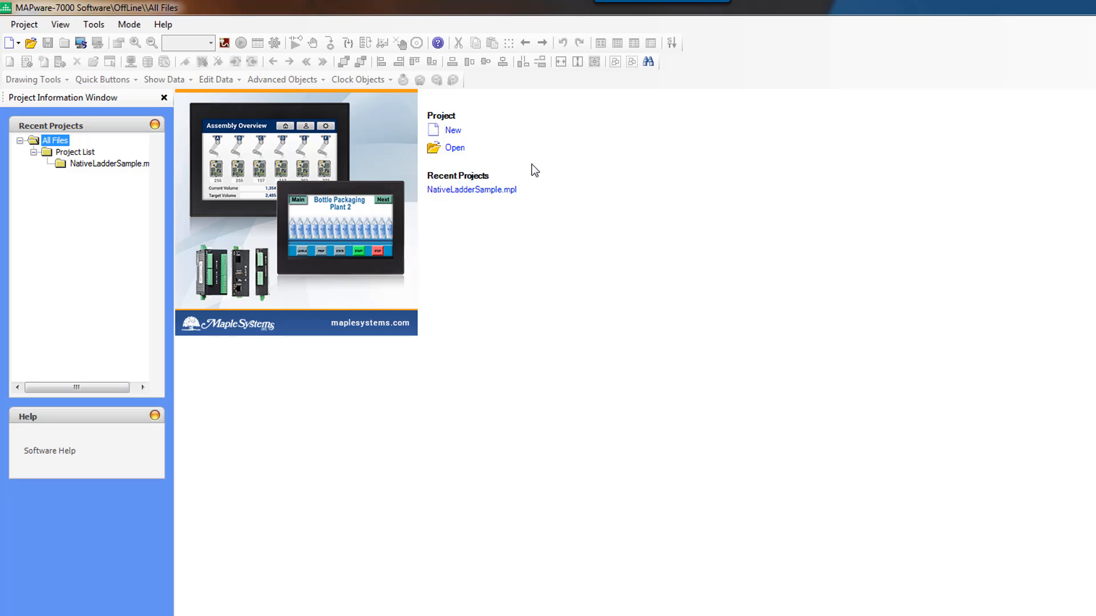
mouse_move(454, 135)
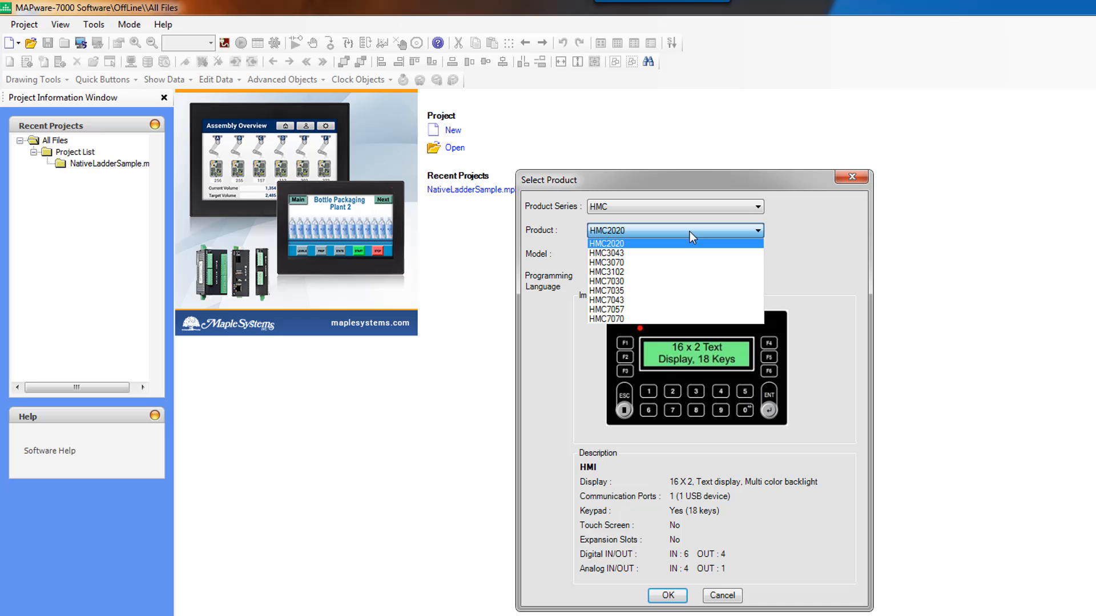
Create a new project for product HMC3102 with IEC61131-3 as the programming language
left_click(606, 272)
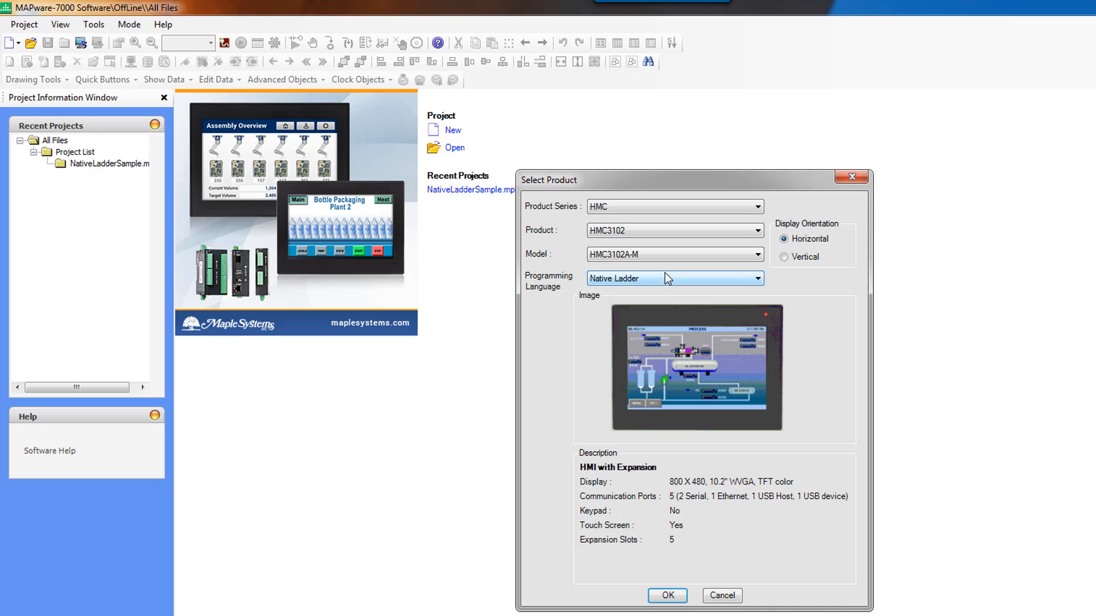
left_click(756, 278)
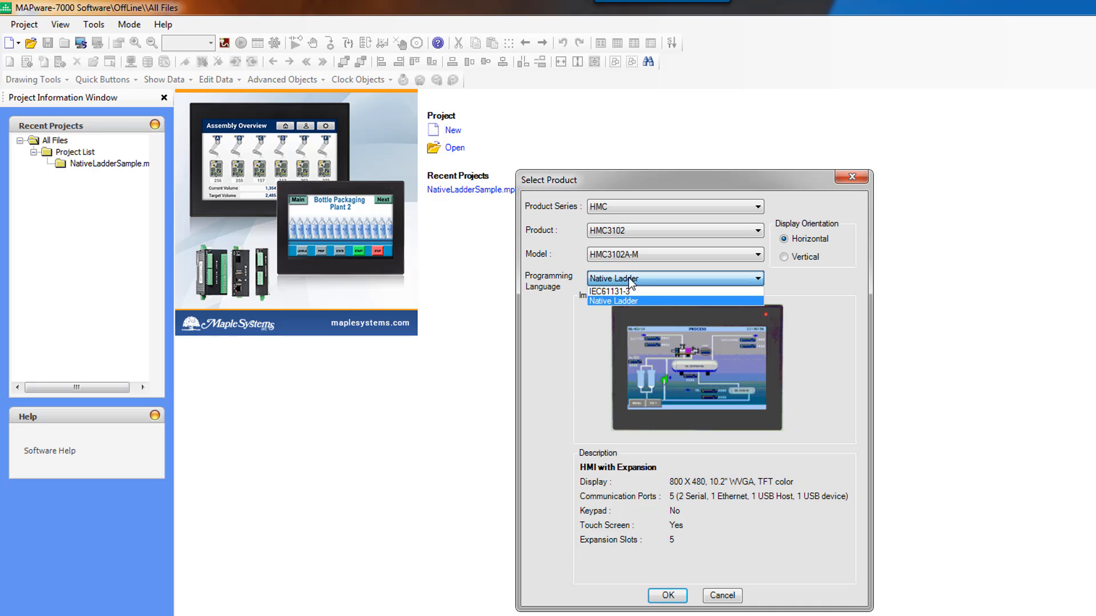
mouse_move(674, 292)
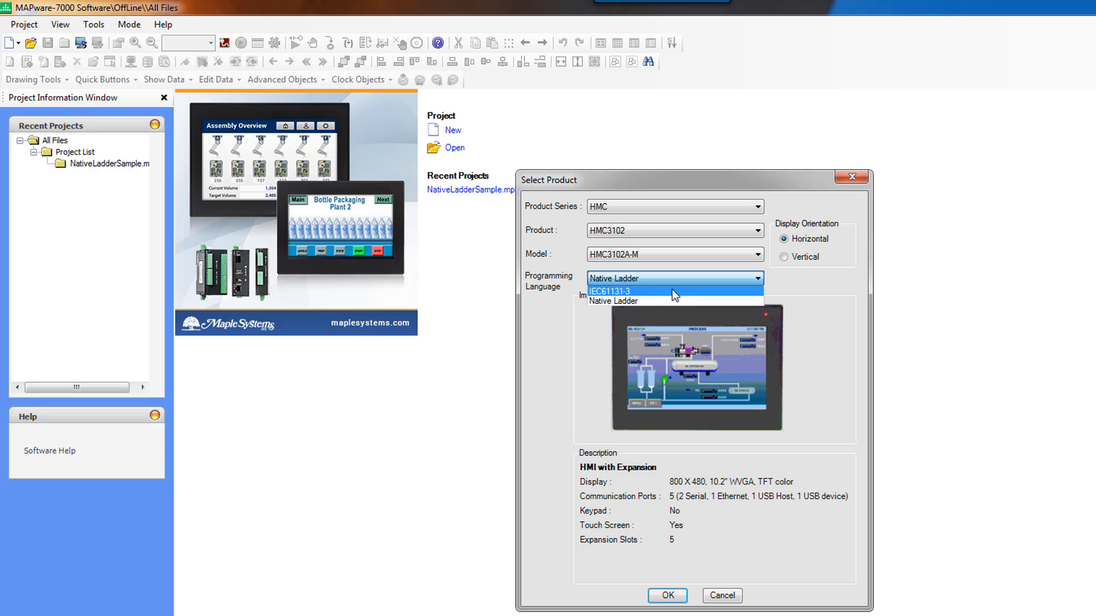
left_click(665, 596)
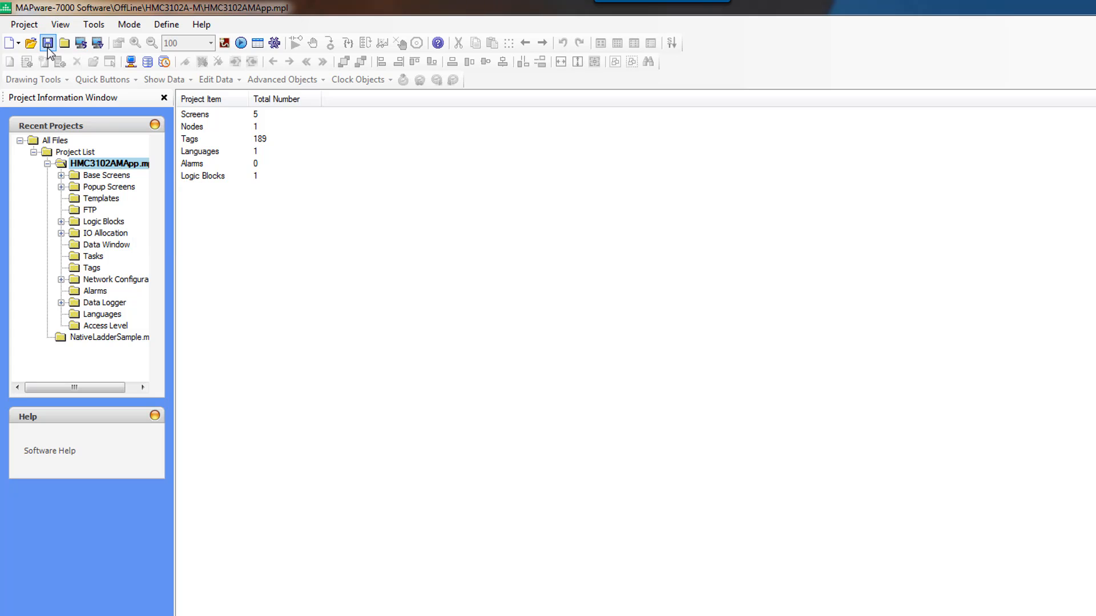
Save the new project as IEC611313Sample.mpl in the Projects folder
left_click(47, 44)
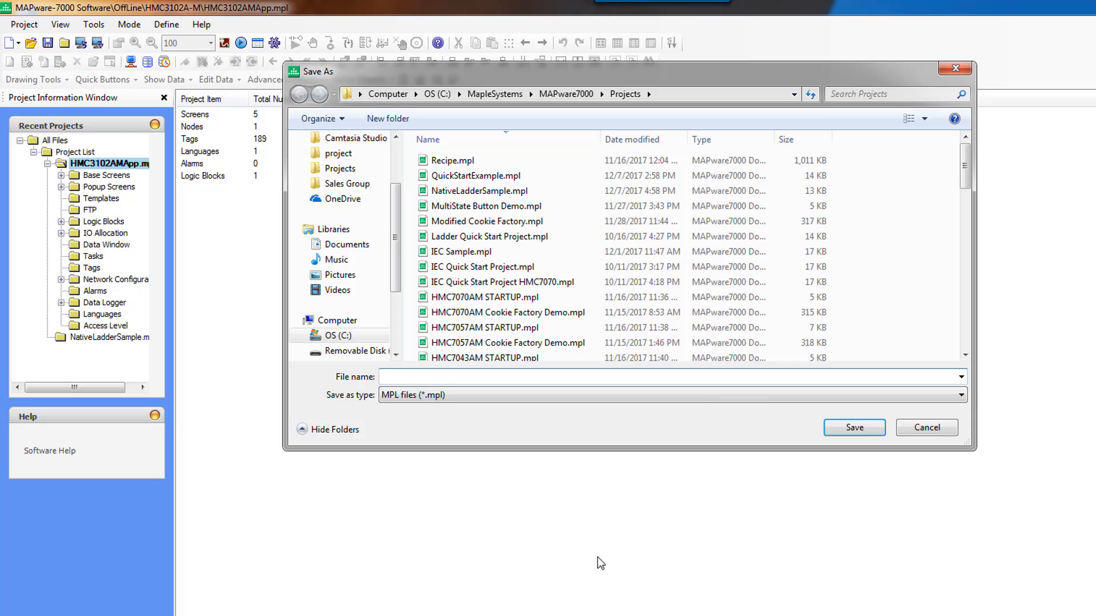
type("IEC611313")
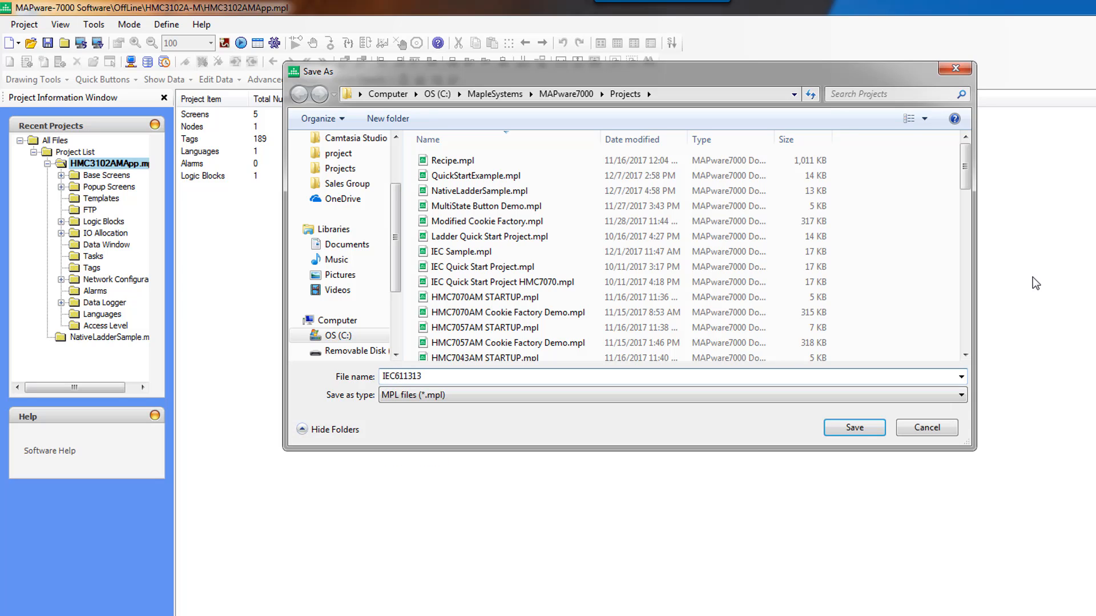
type("Sample")
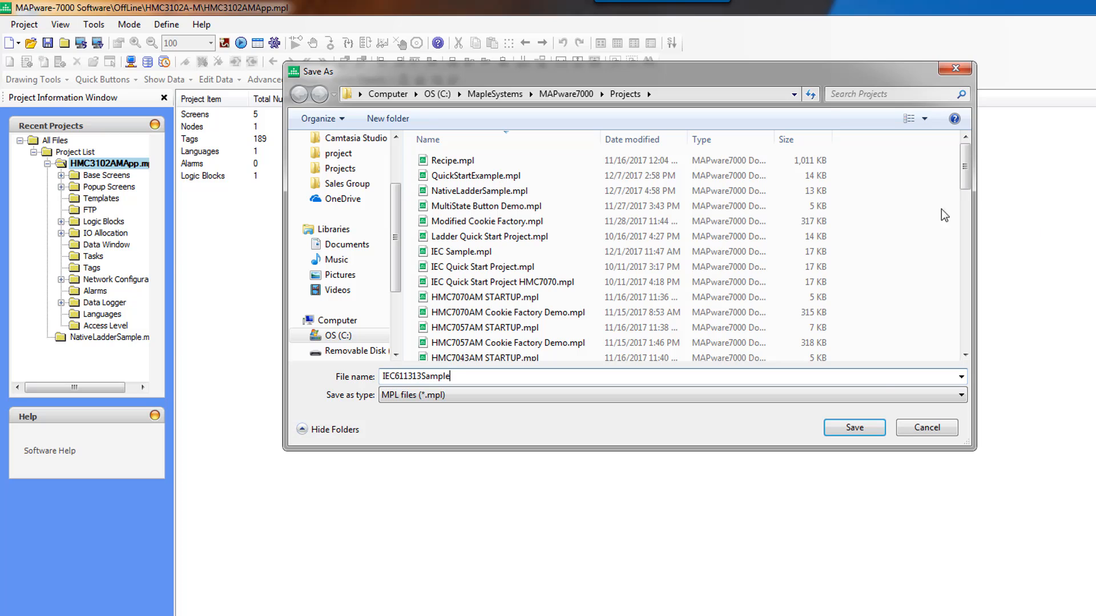
left_click(854, 427)
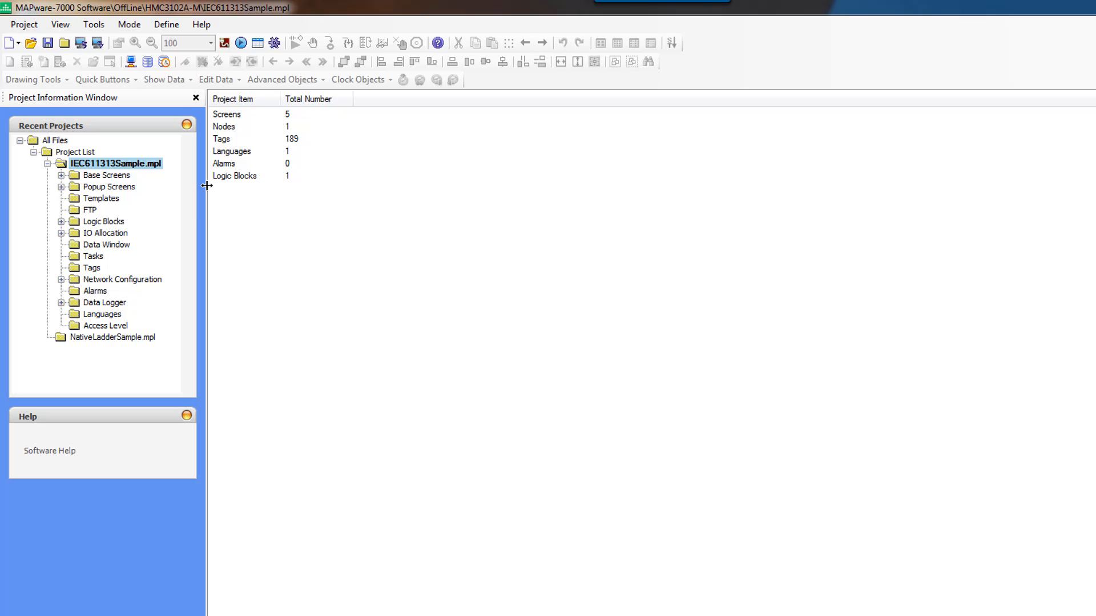
mouse_move(810, 383)
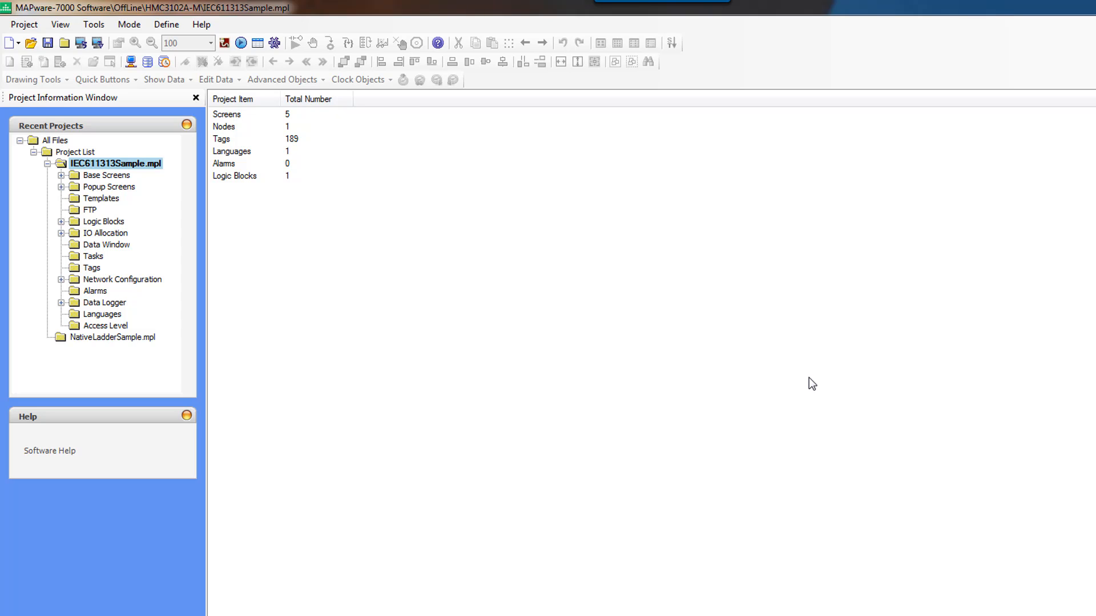
mouse_move(460, 264)
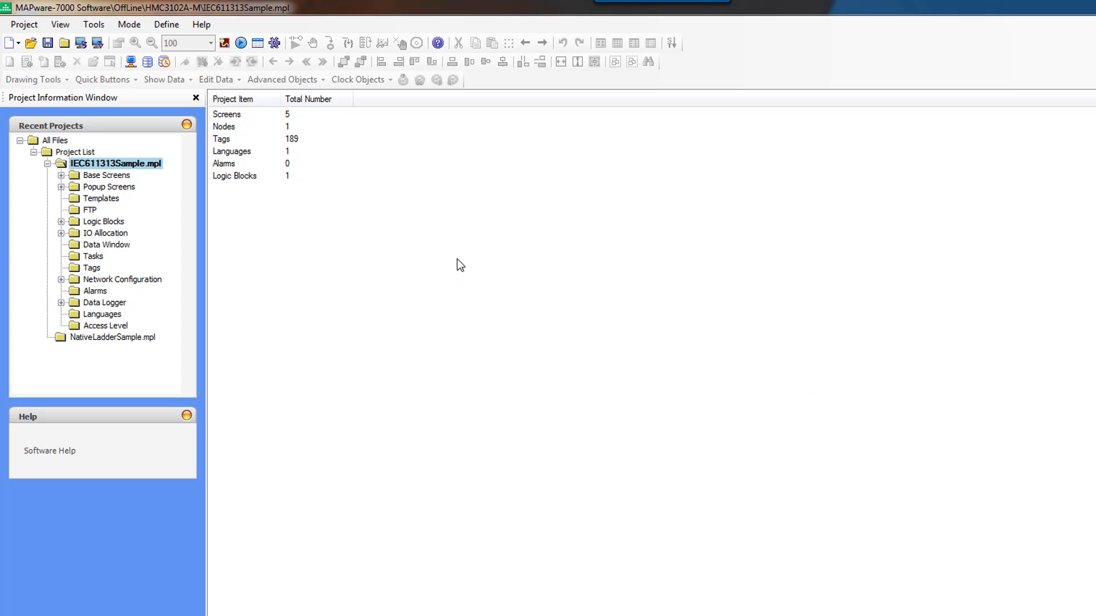
mouse_move(148, 61)
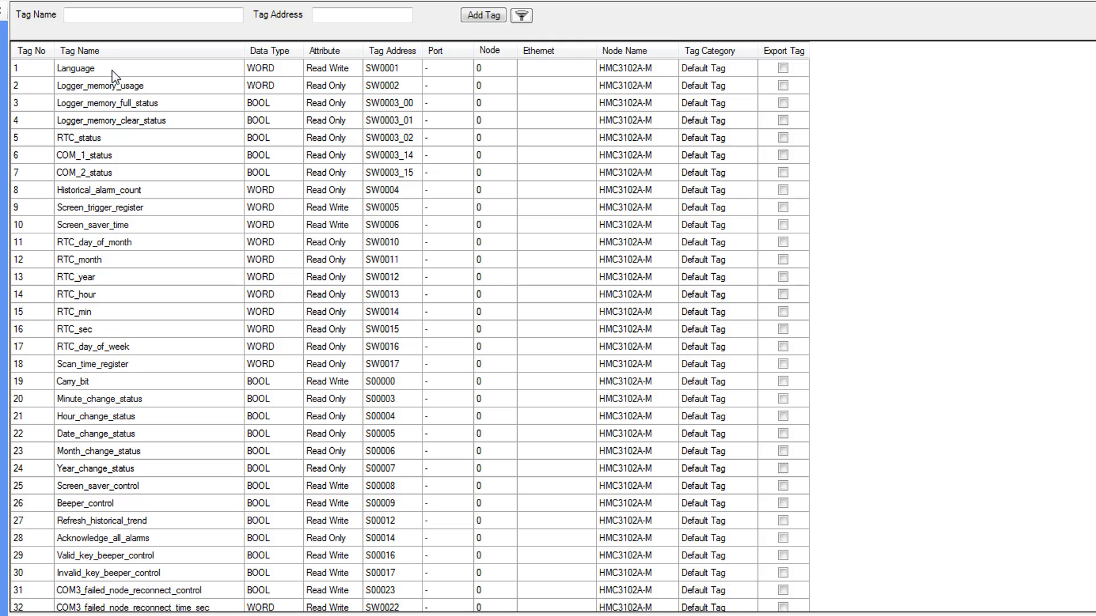
mouse_move(313, 358)
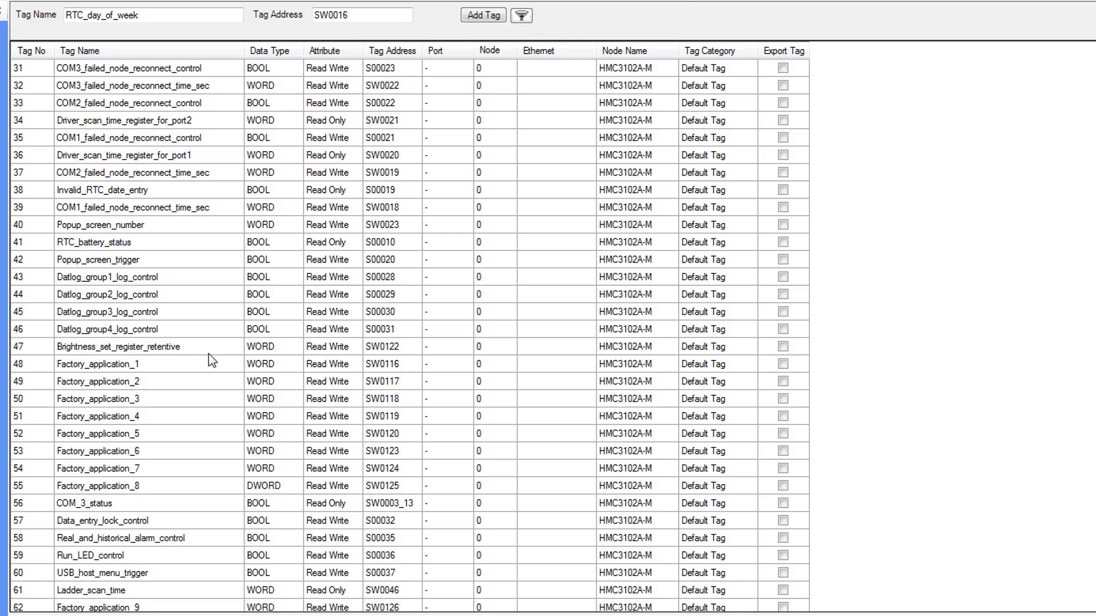
Scroll through the default system tag list down to RTC_day_of_week
scroll("down", 3)
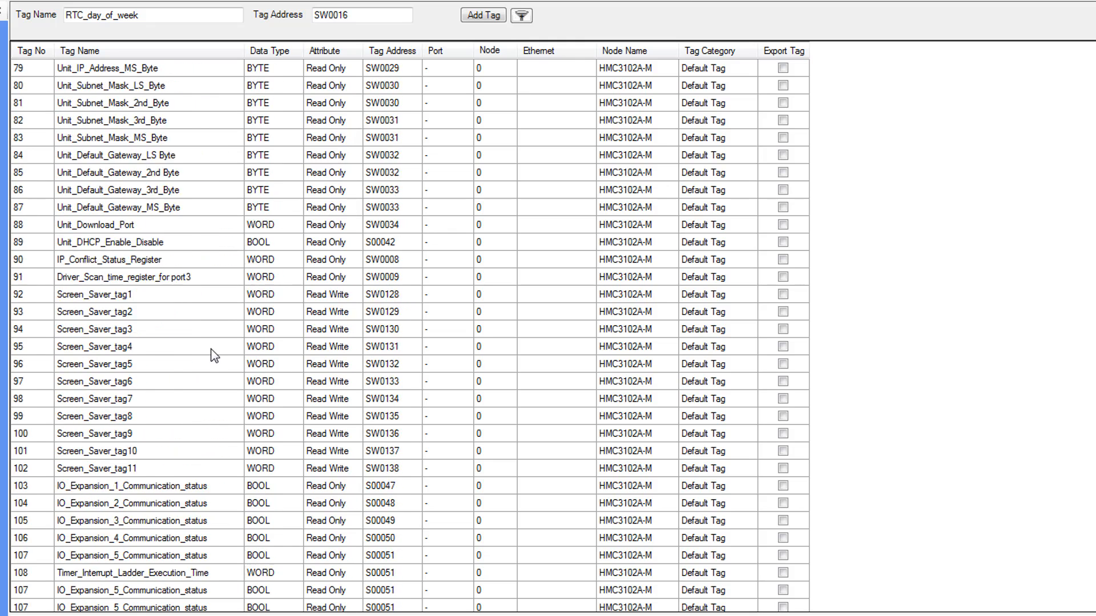
scroll("down", 3)
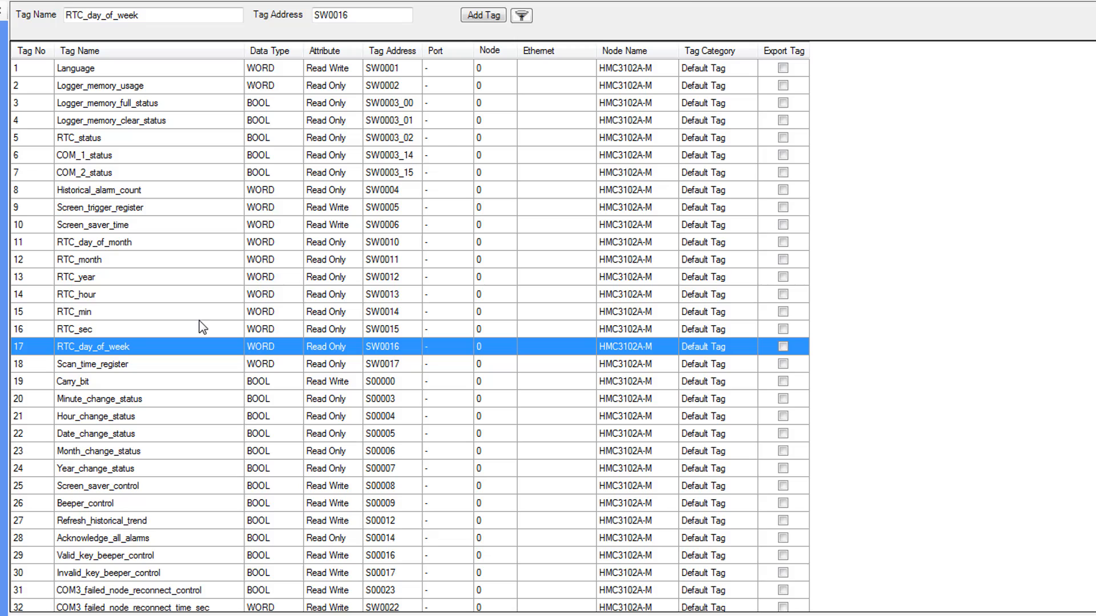
mouse_move(482, 15)
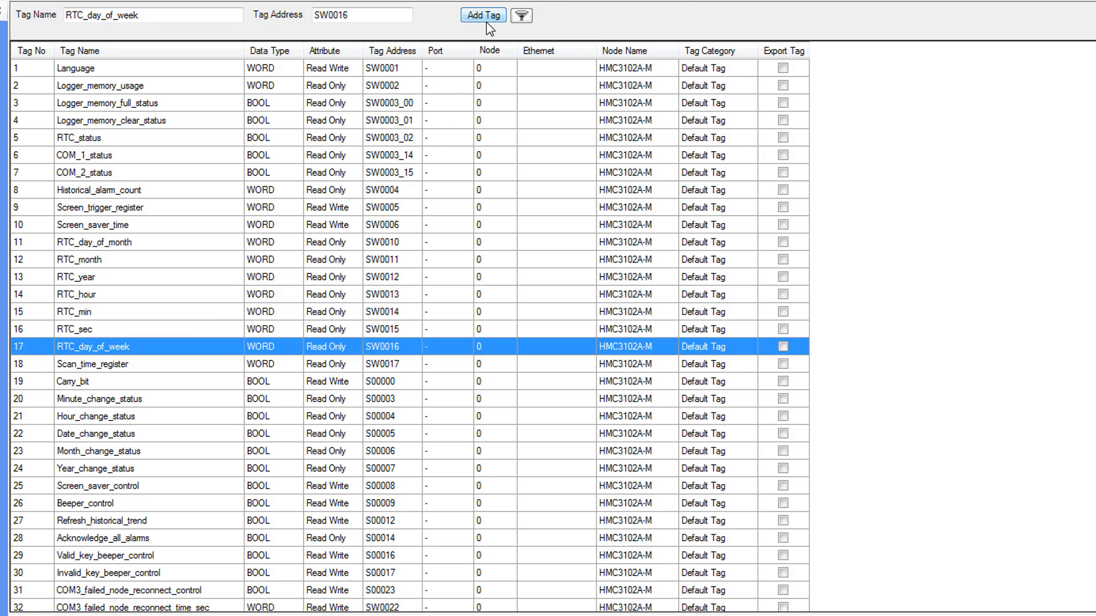
mouse_move(485, 19)
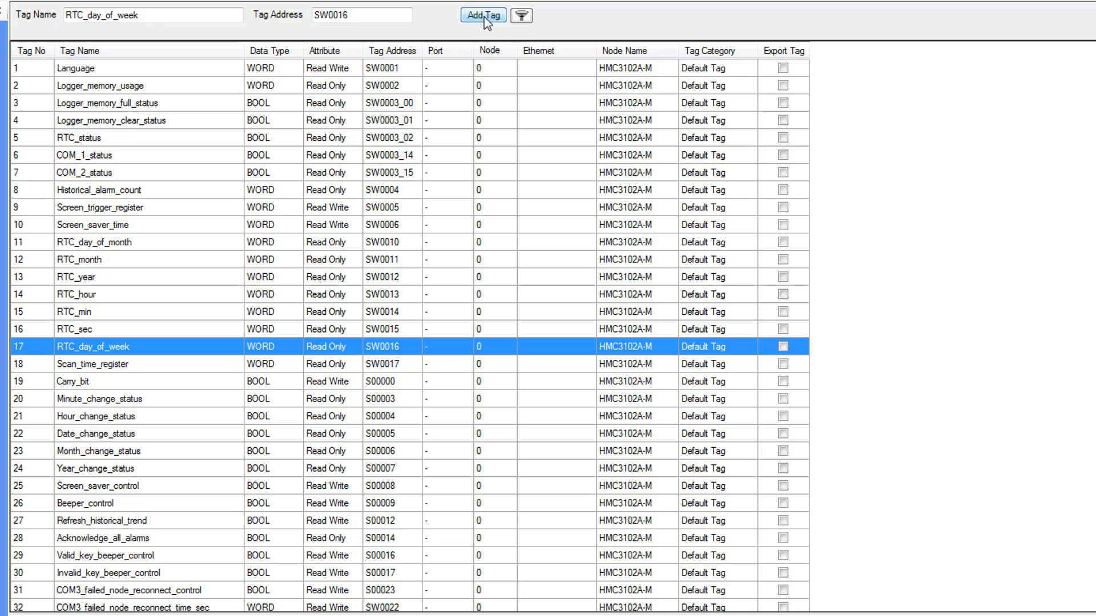
Start a new tag, leaving type BOOL and scope Global, ready to enter its name
left_click(482, 14)
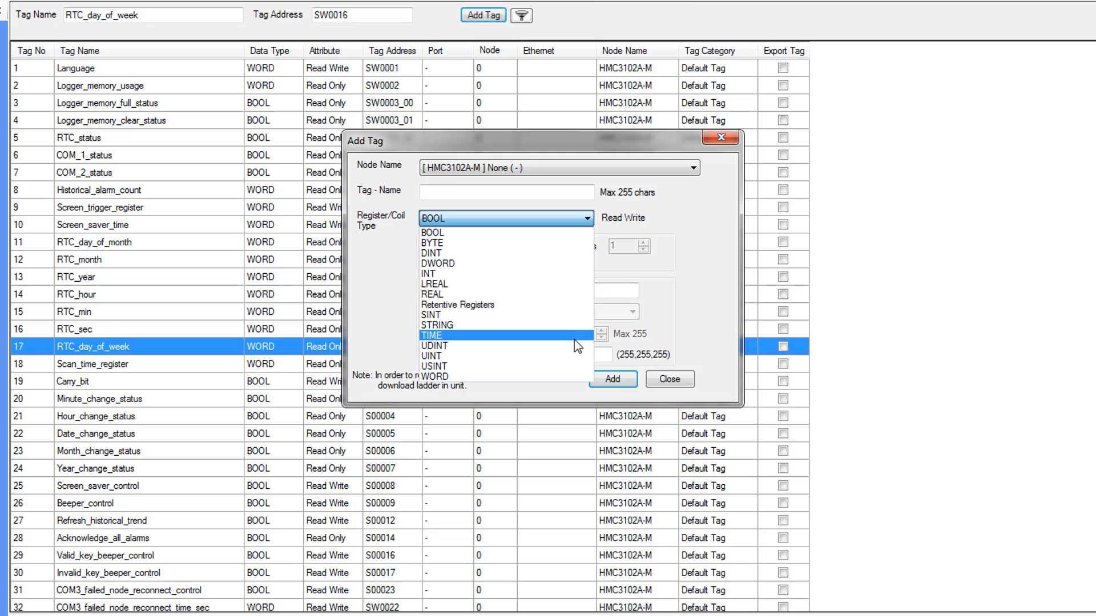
mouse_move(569, 285)
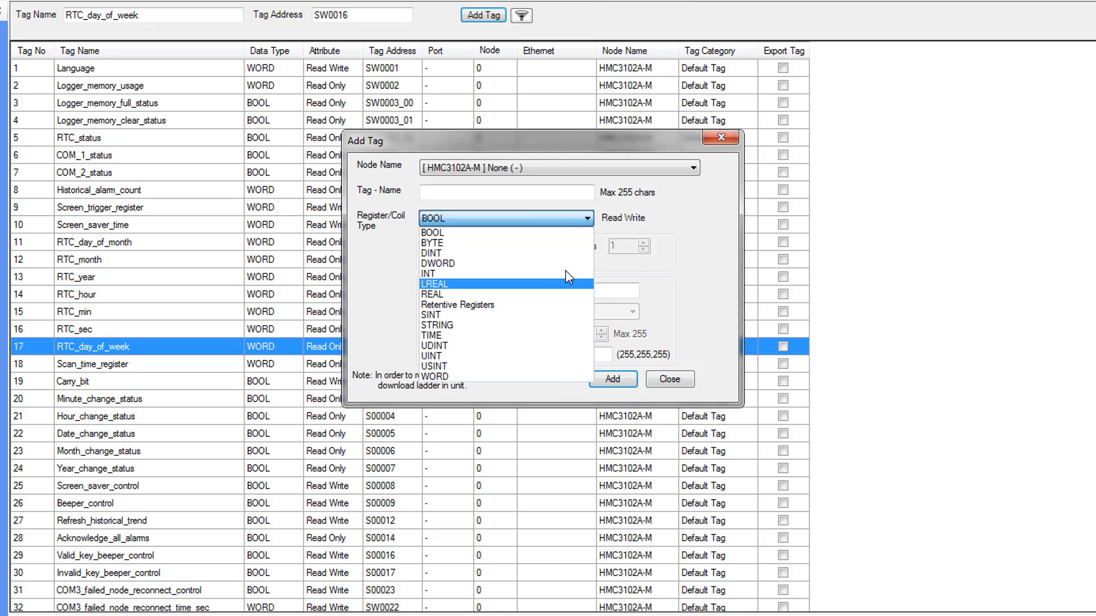
left_click(432, 232)
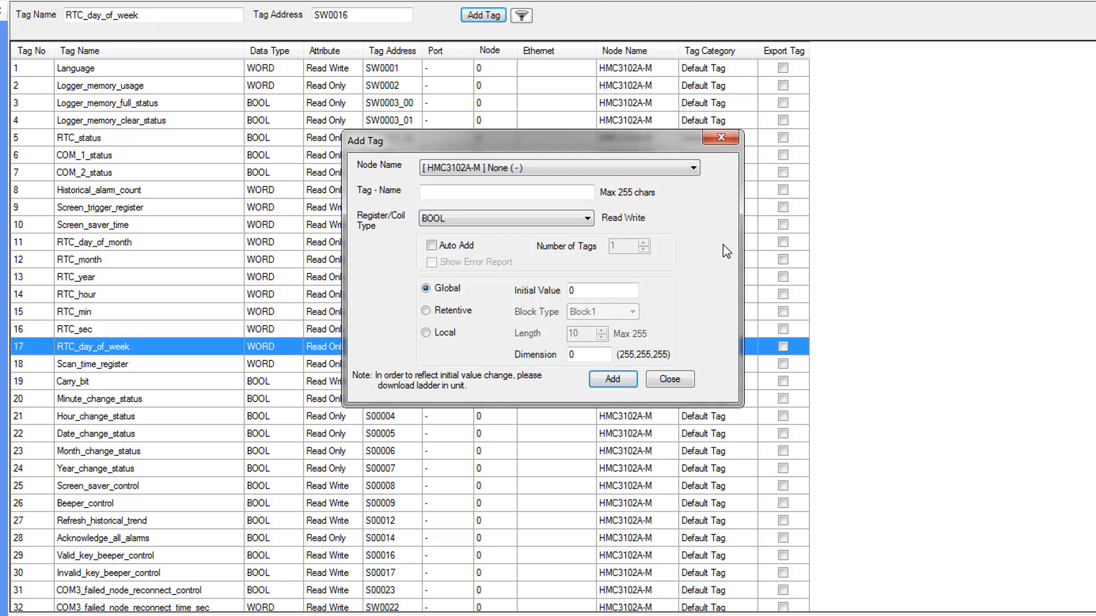
mouse_move(456, 363)
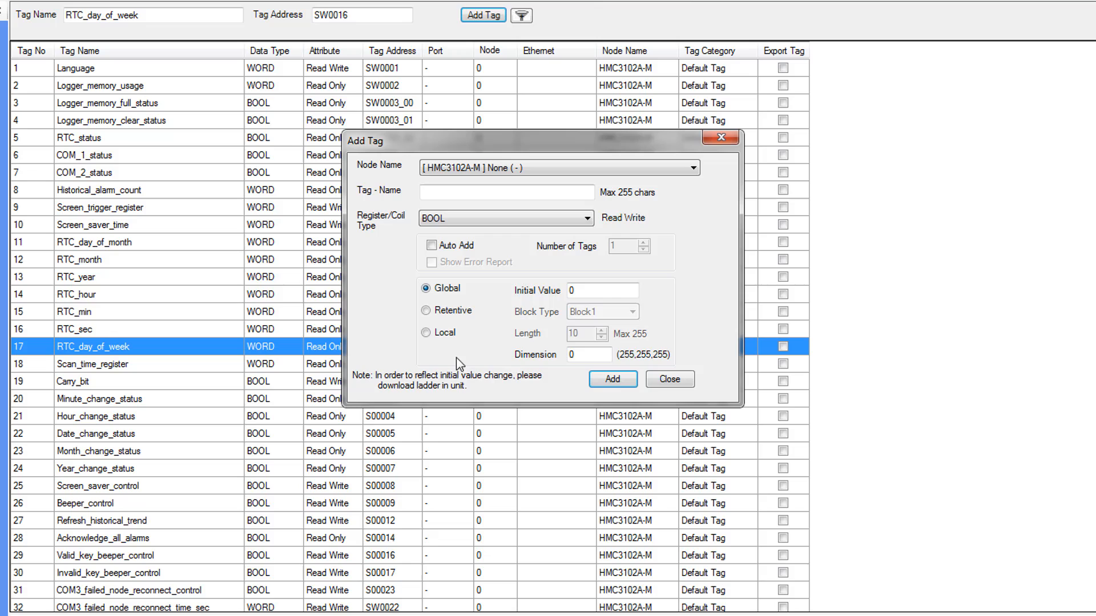
left_click(631, 311)
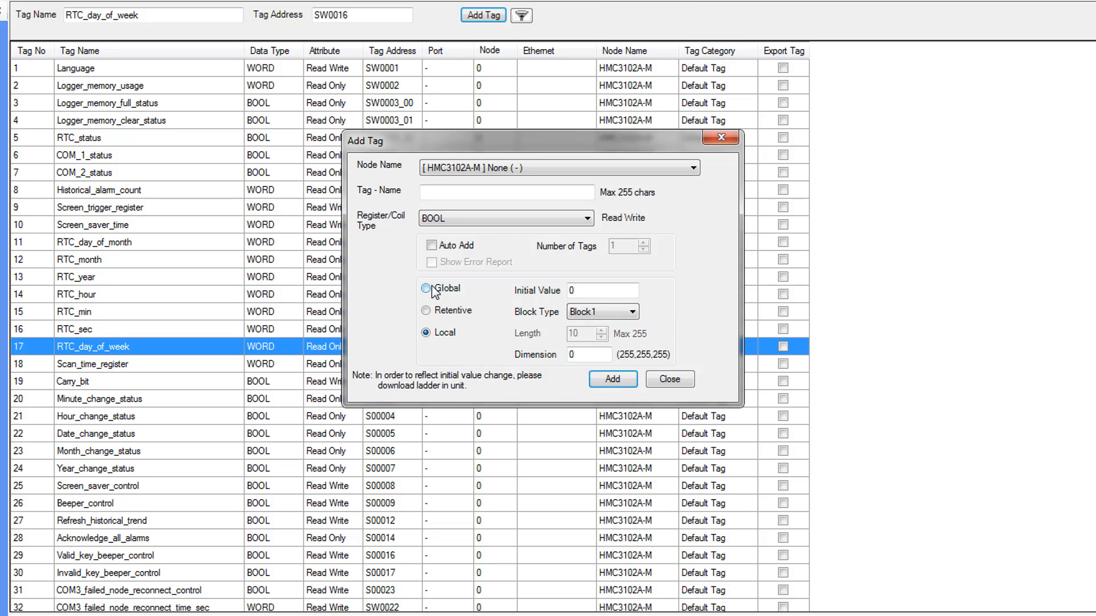
left_click(426, 288)
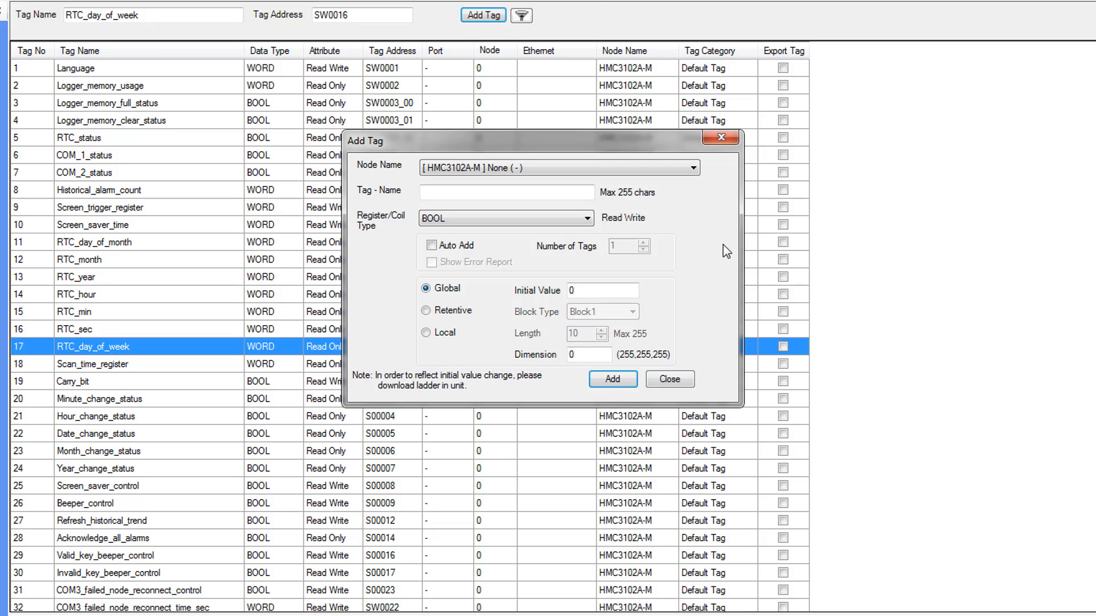
mouse_move(653, 268)
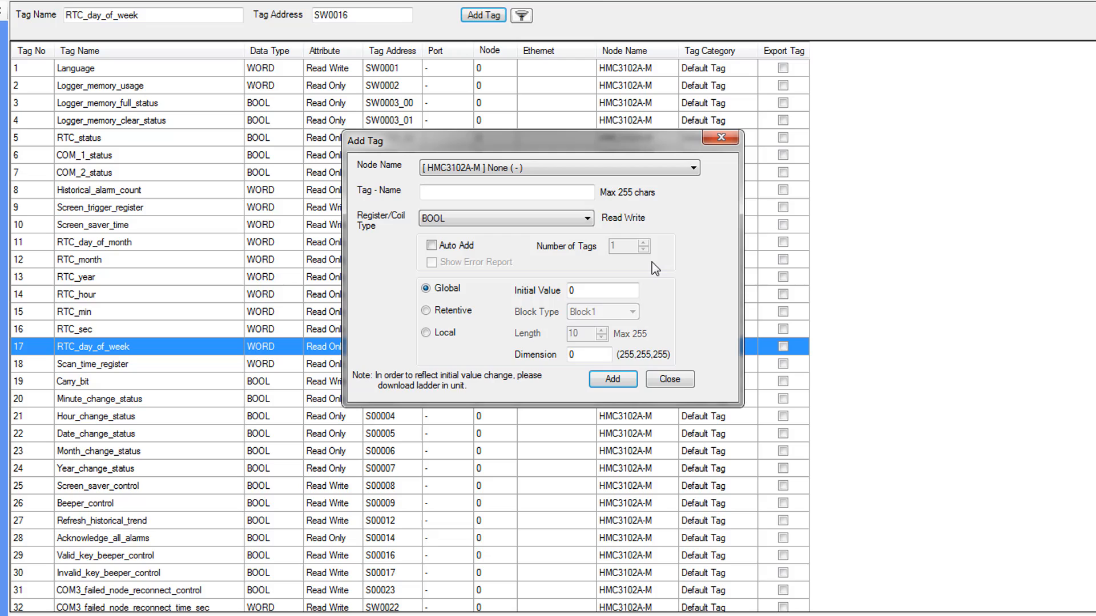
left_click(506, 192)
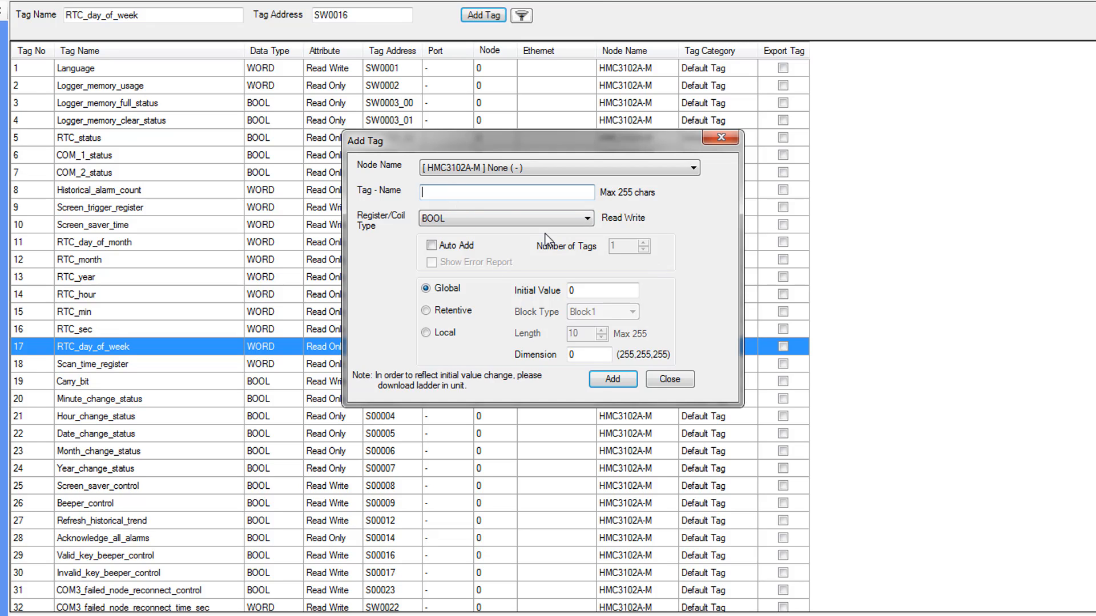
Add Temp1C and Temp2C as INT tags
type("Temp1C")
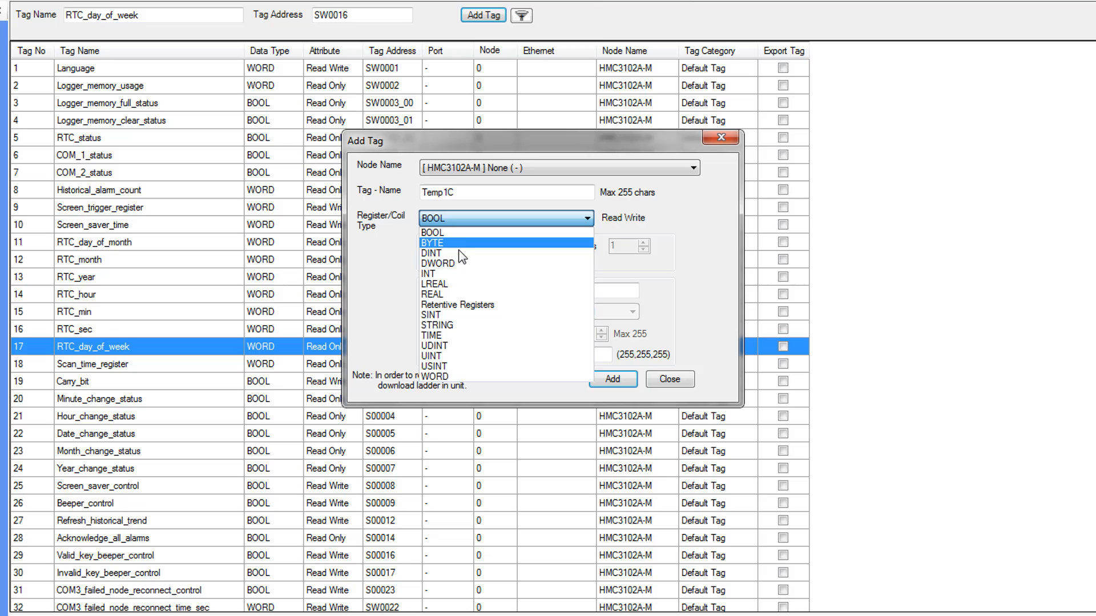
left_click(428, 273)
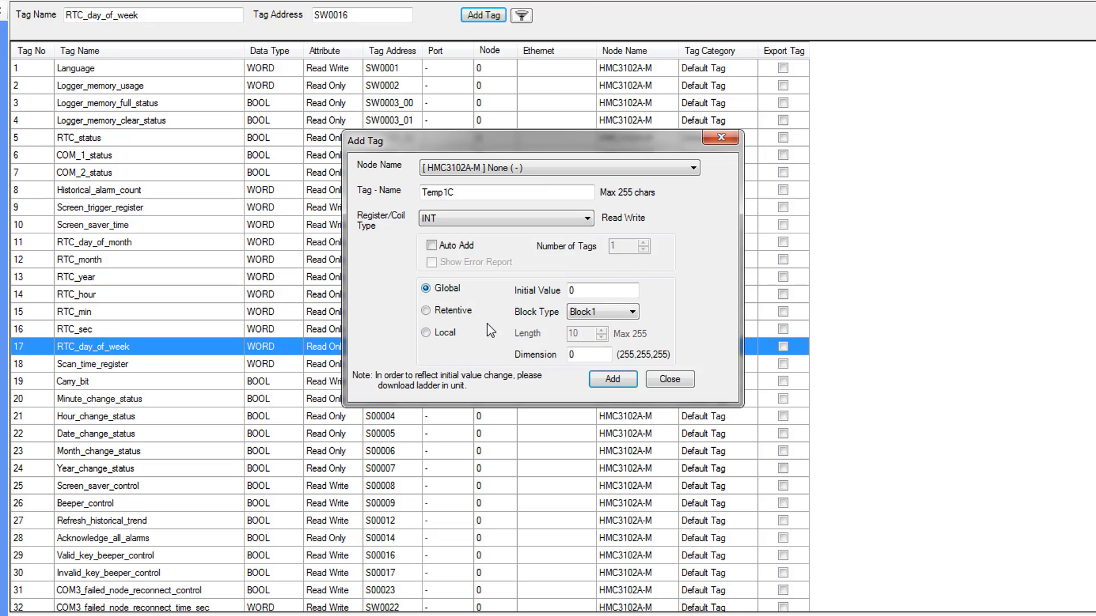
left_click(612, 379)
type("2")
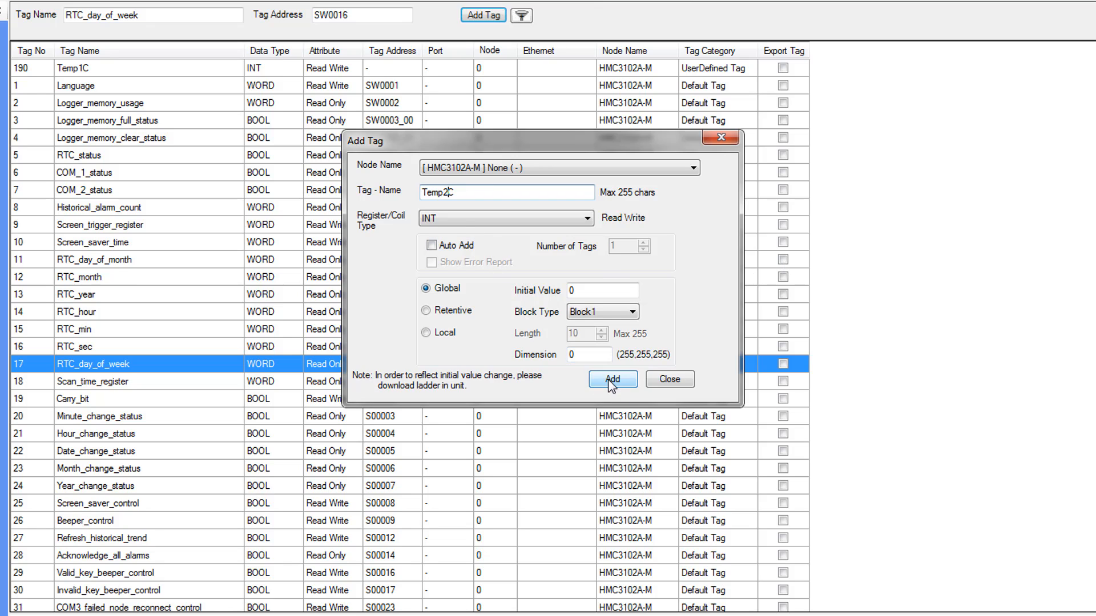
left_click(612, 379)
type("1F")
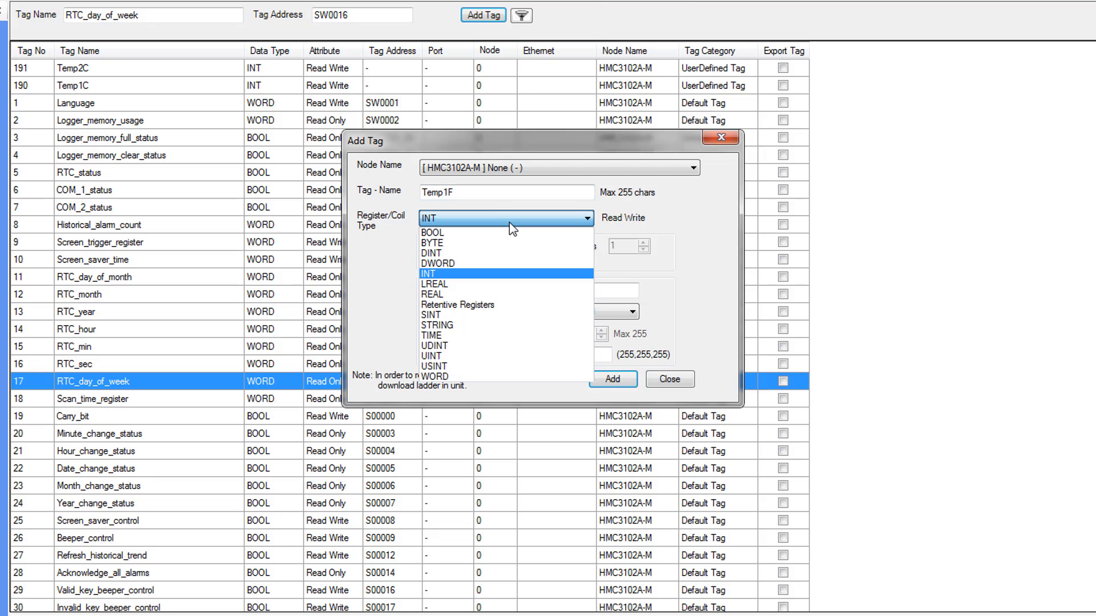
mouse_move(481, 345)
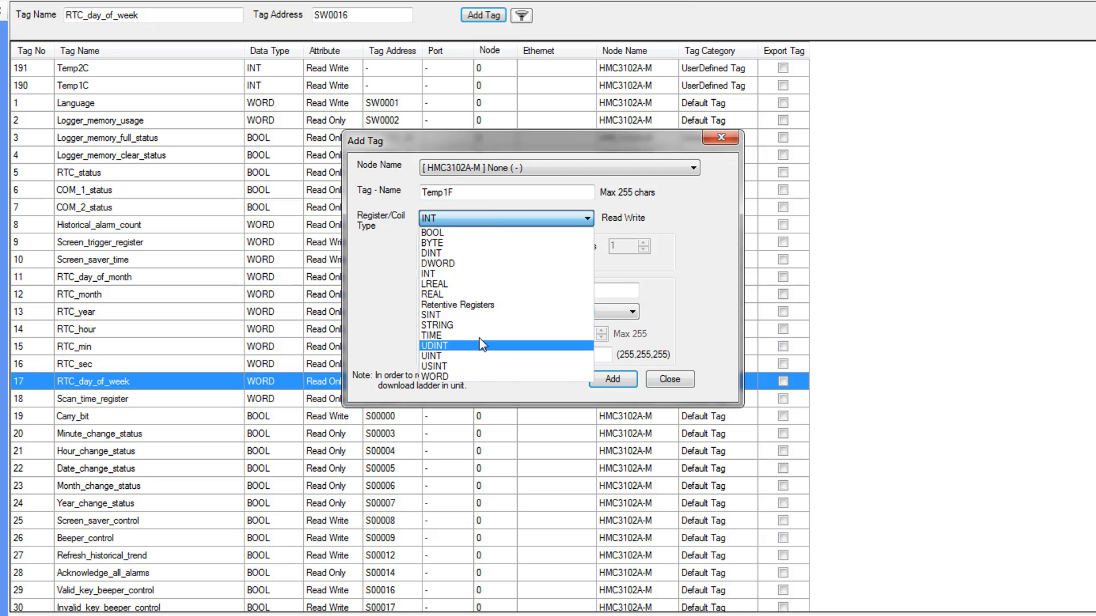
Add Temp1F and Temp2F as REAL tags
left_click(432, 294)
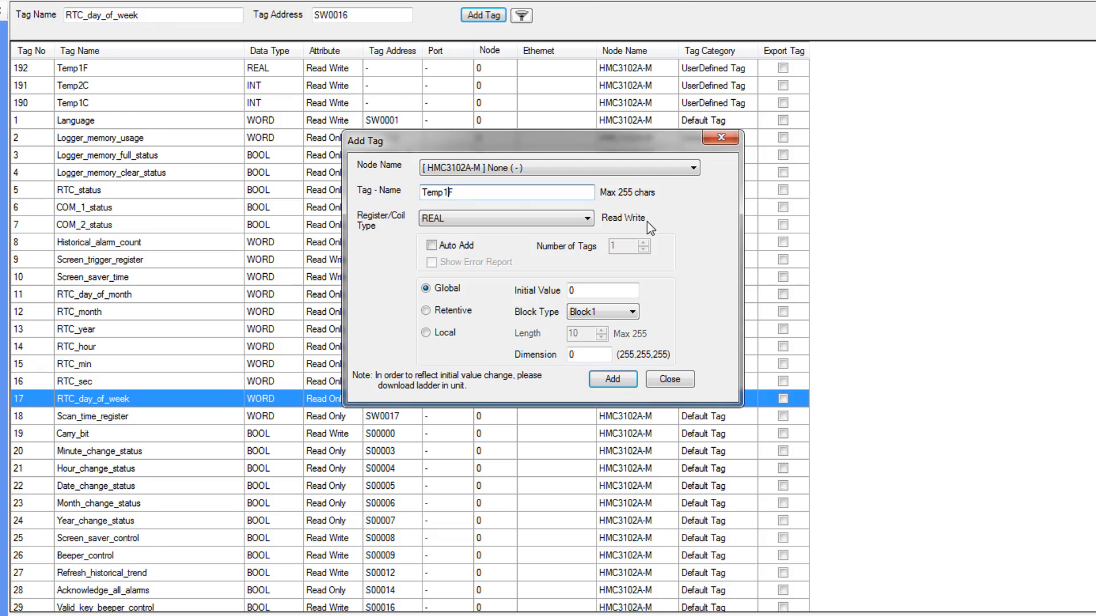
type("Temp2F")
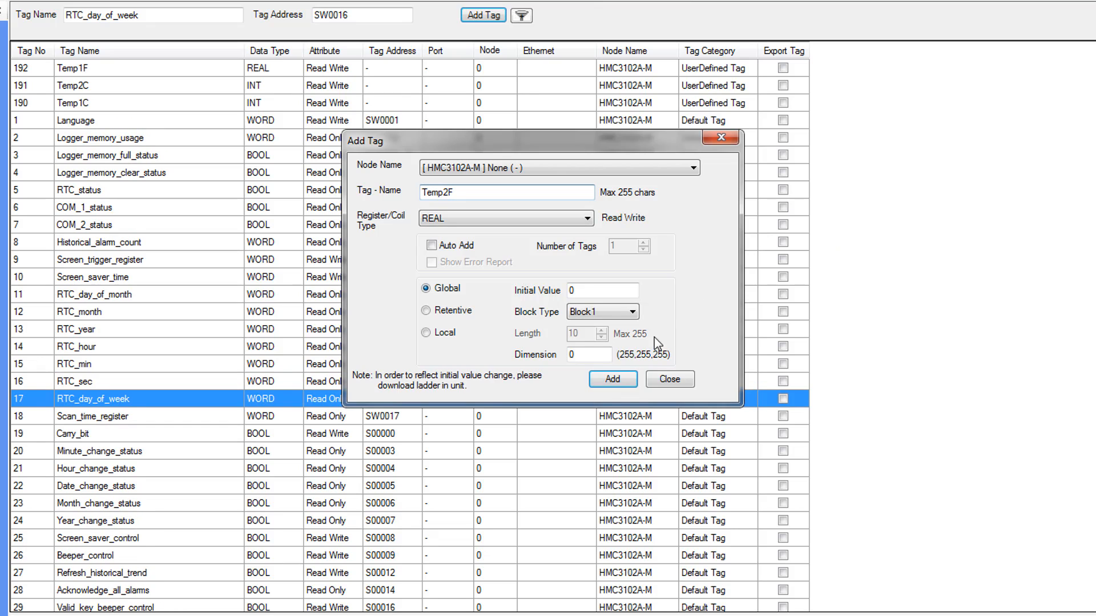
left_click(612, 379)
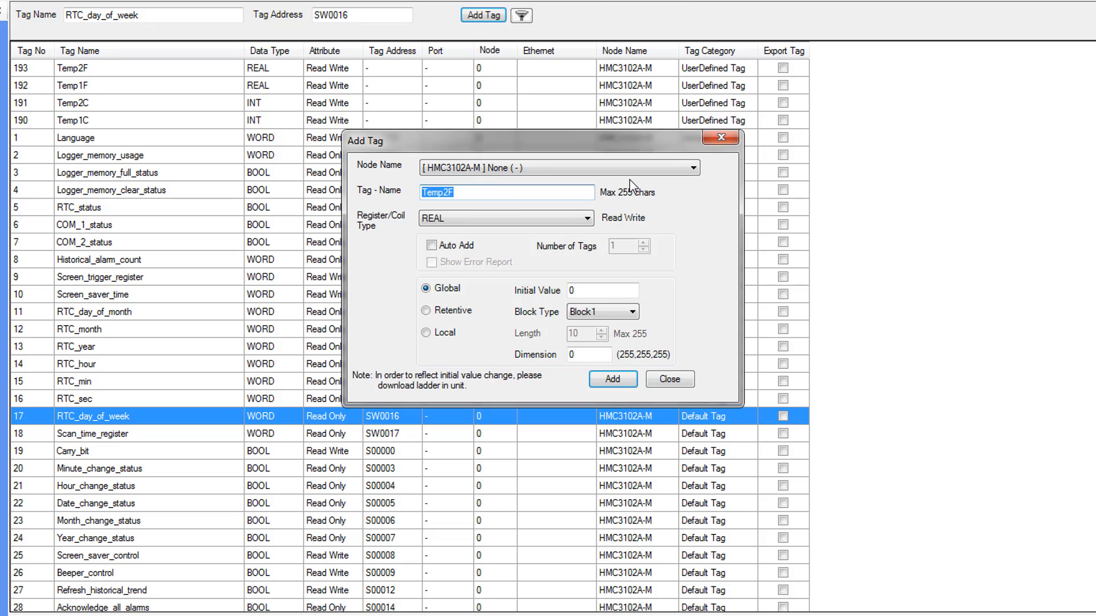
Add RawInput as an INT tag and enter the name Voltage for the next tag
type("Rawl")
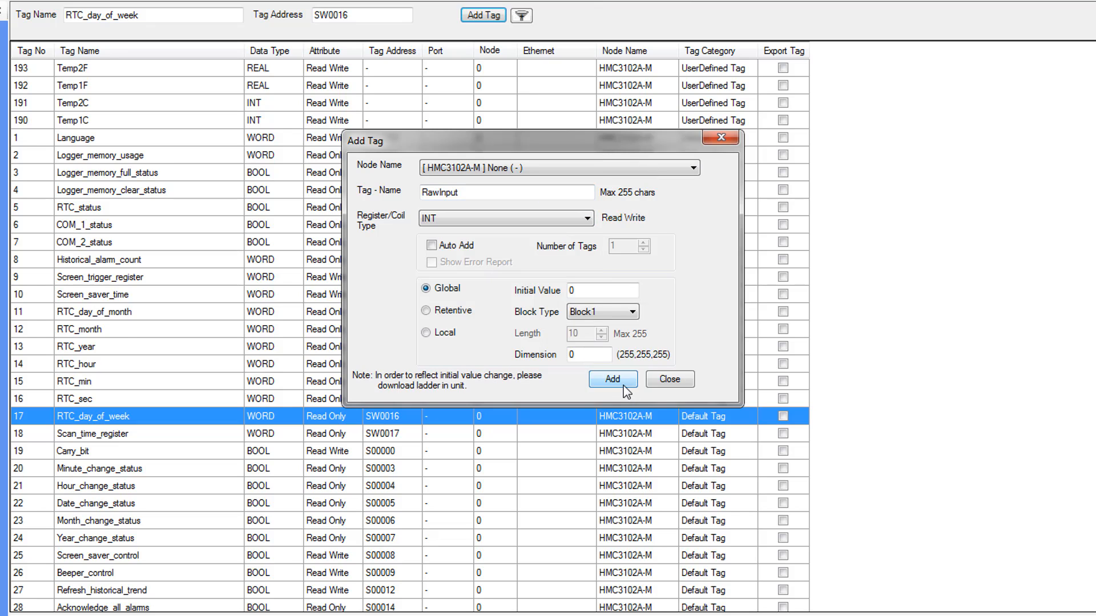
left_click(611, 379)
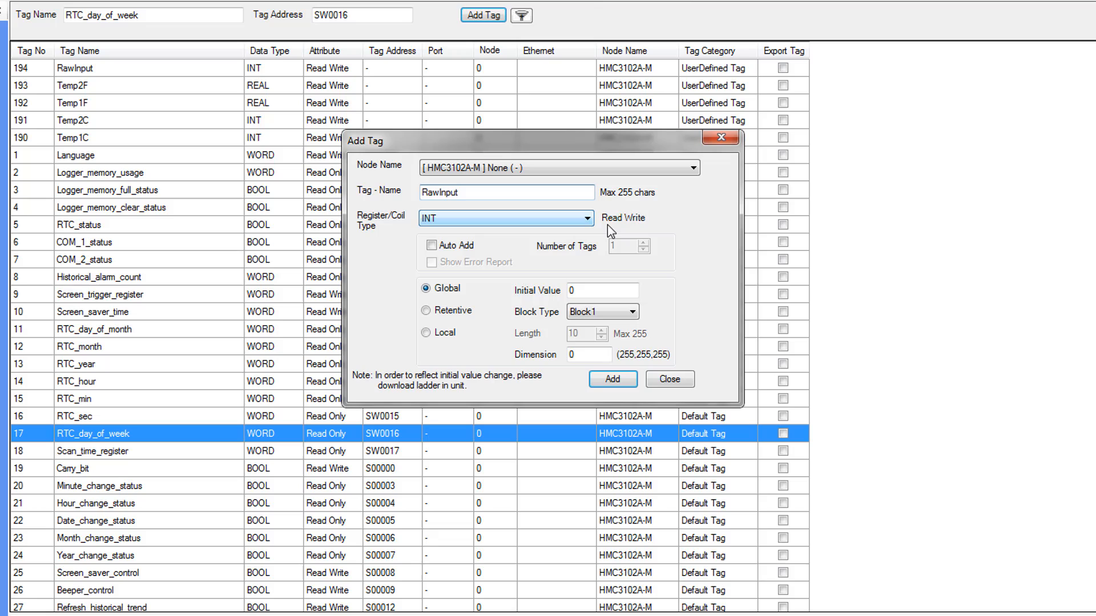
type("V")
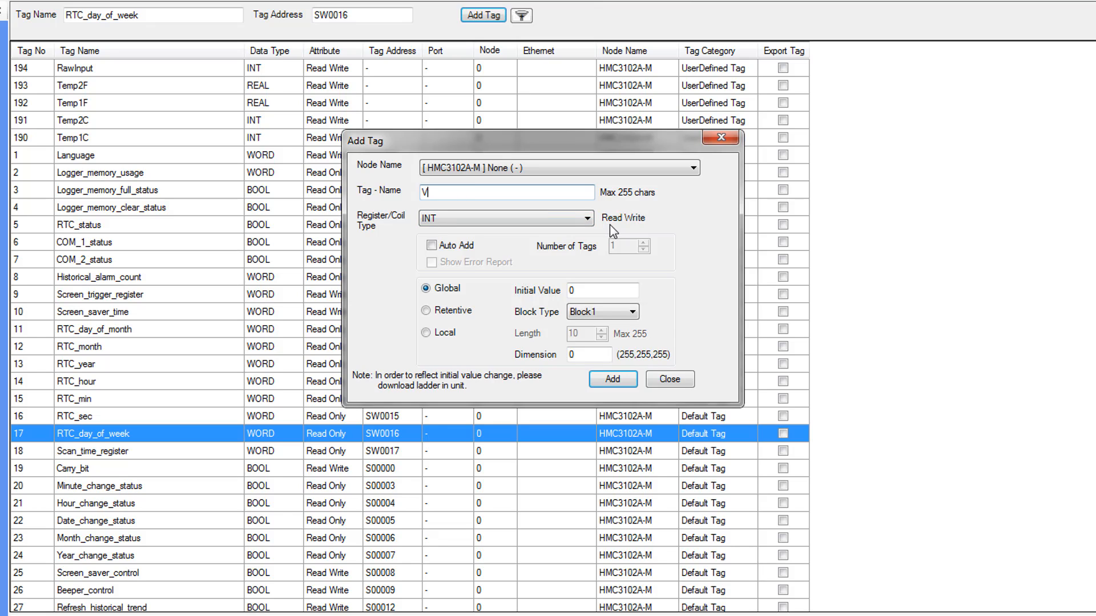
type("oltage")
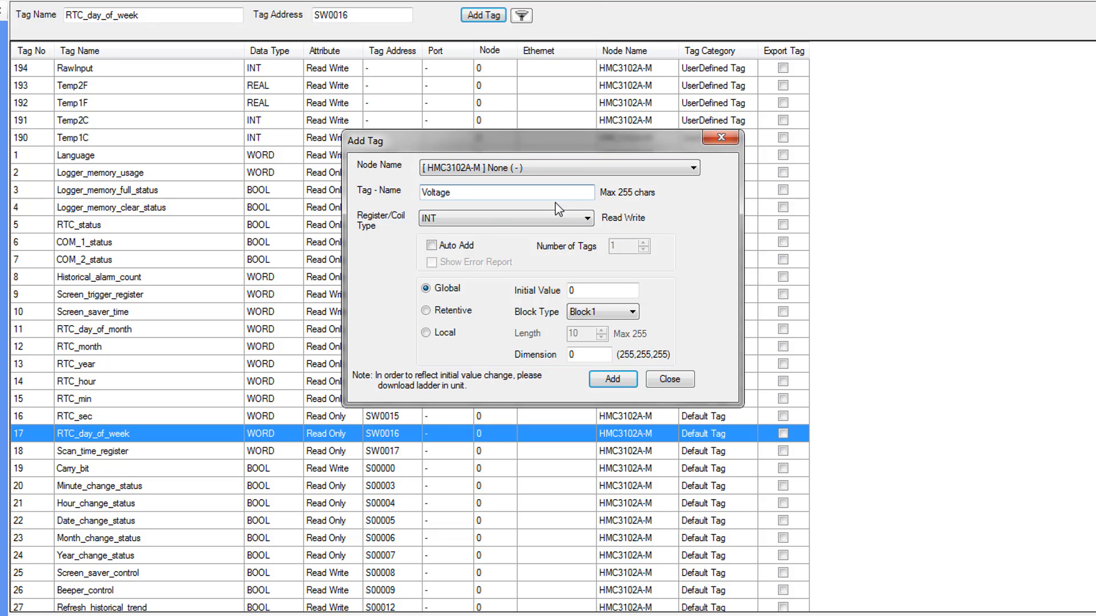